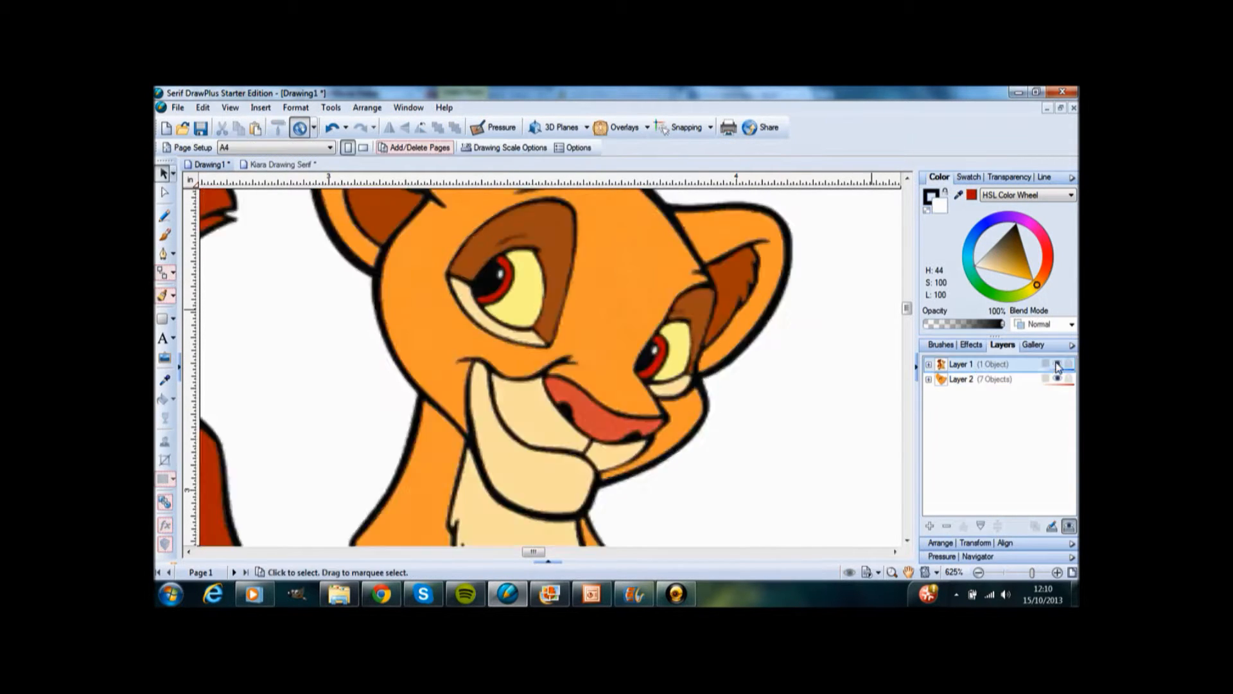
# Step: Hide the reference picture to check the eye trace, then select the reddish nose shape
pyautogui.click(675, 343)
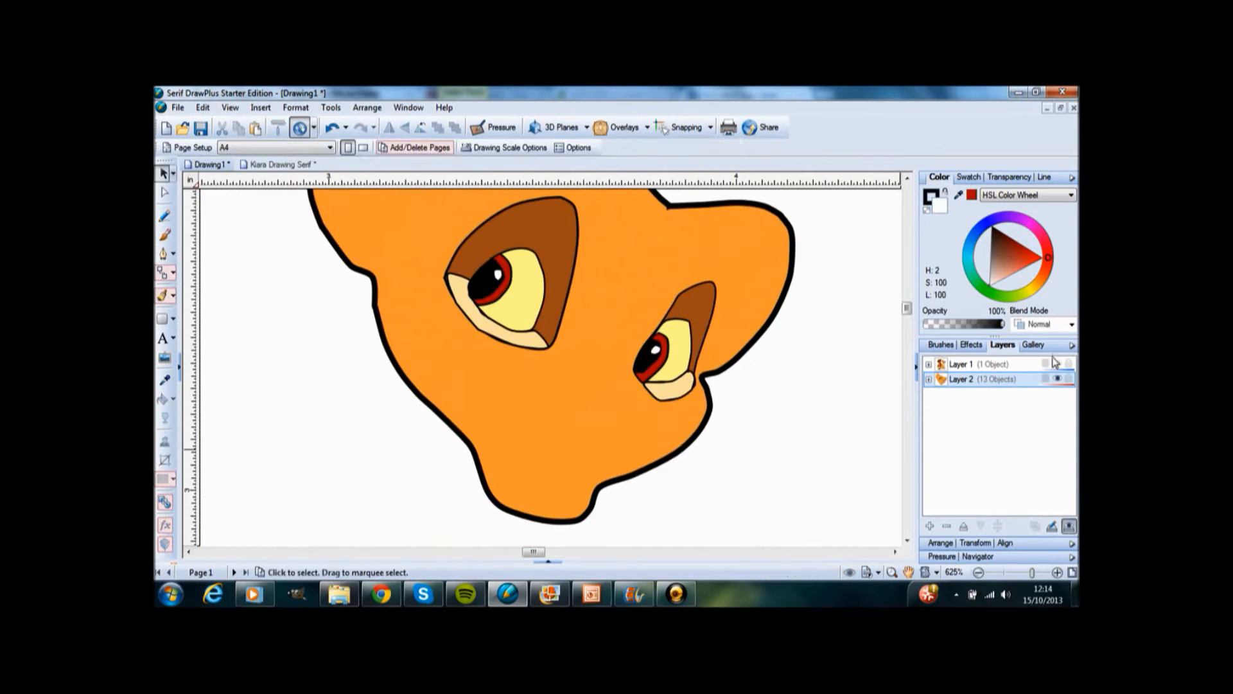
pyautogui.click(165, 379)
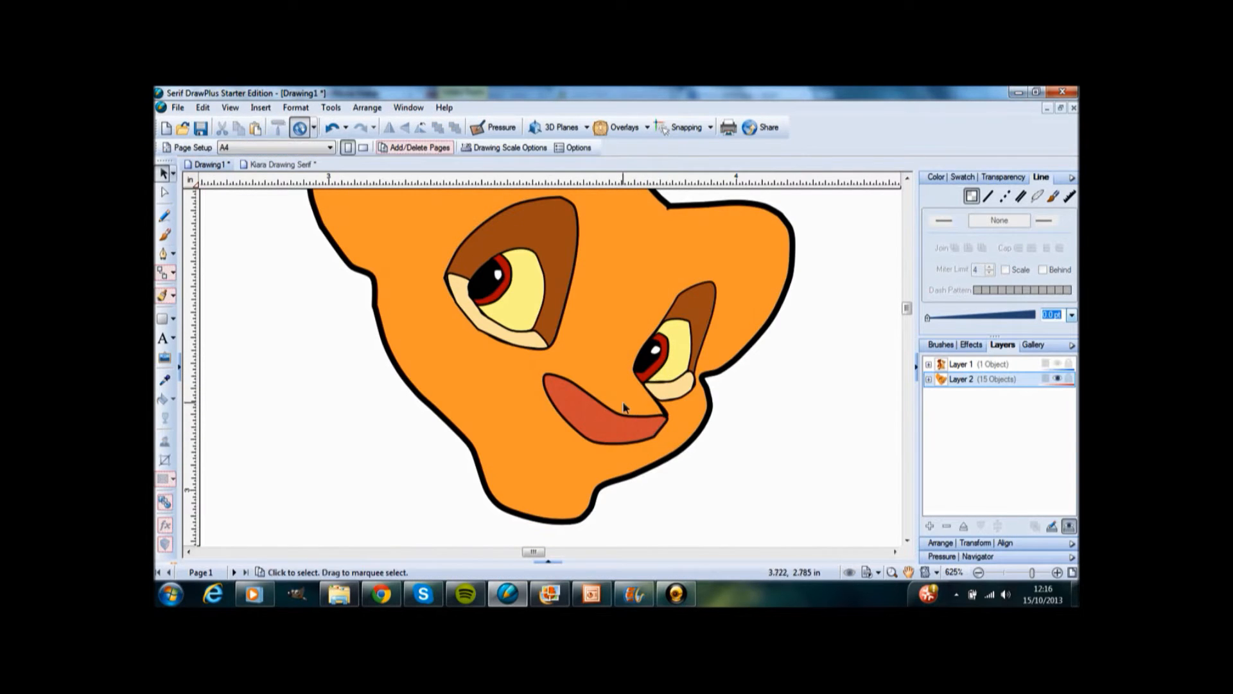
pyautogui.click(558, 364)
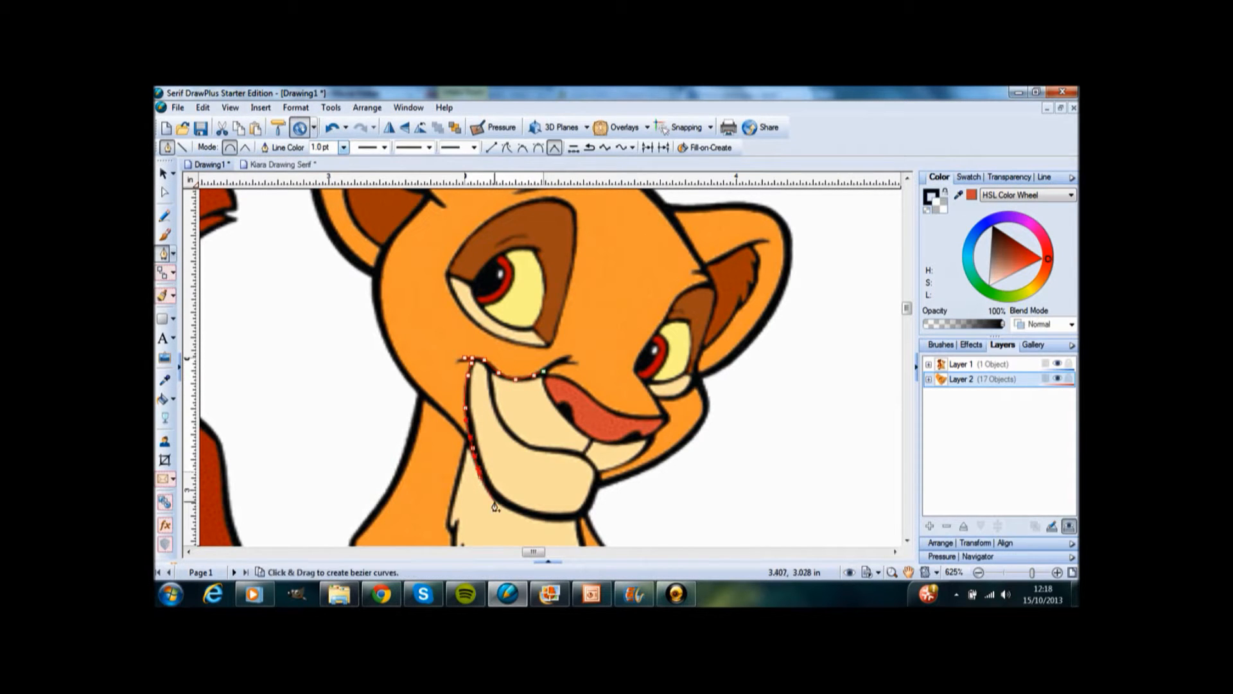
# Step: Finish the mouth curve on the cream muzzle and begin a fur stroke inside the ear
pyautogui.click(164, 172)
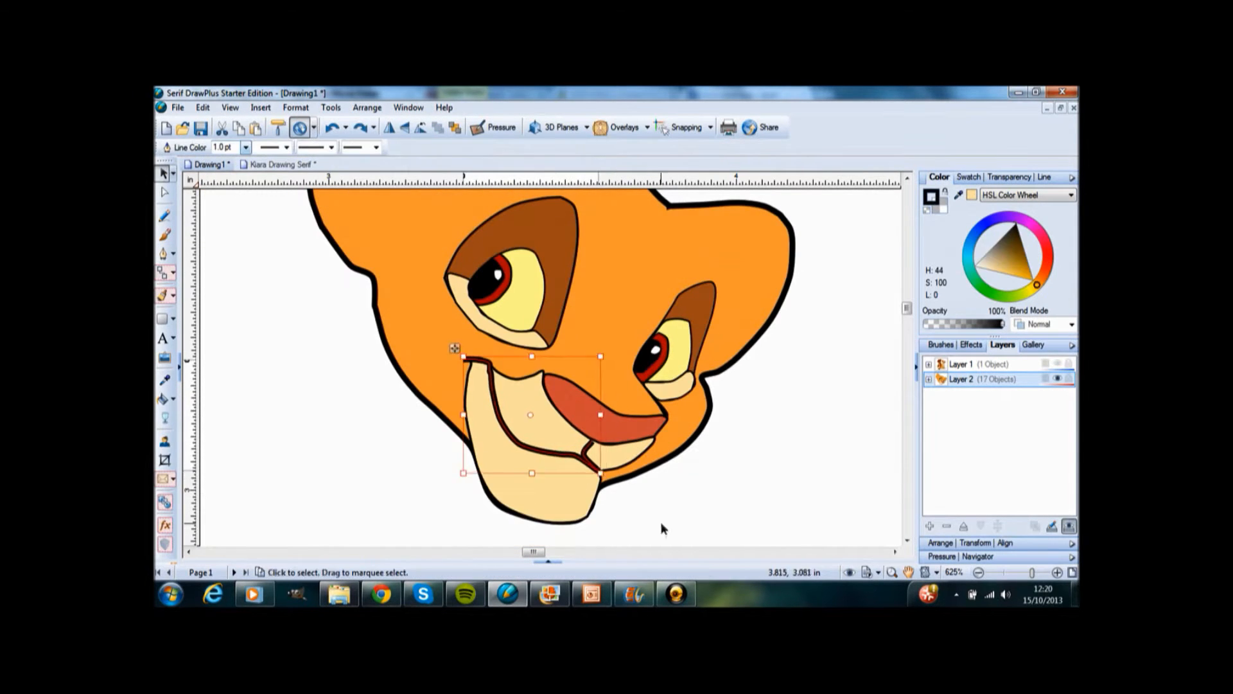
pyautogui.click(1043, 177)
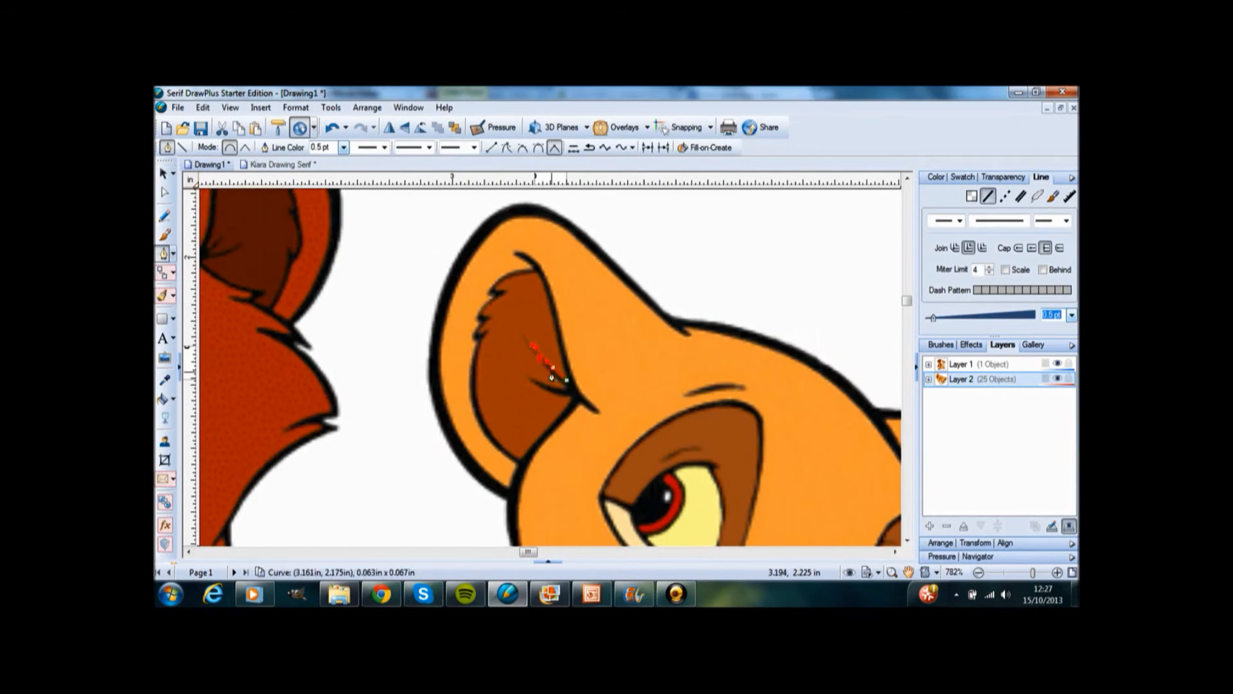
pyautogui.click(163, 172)
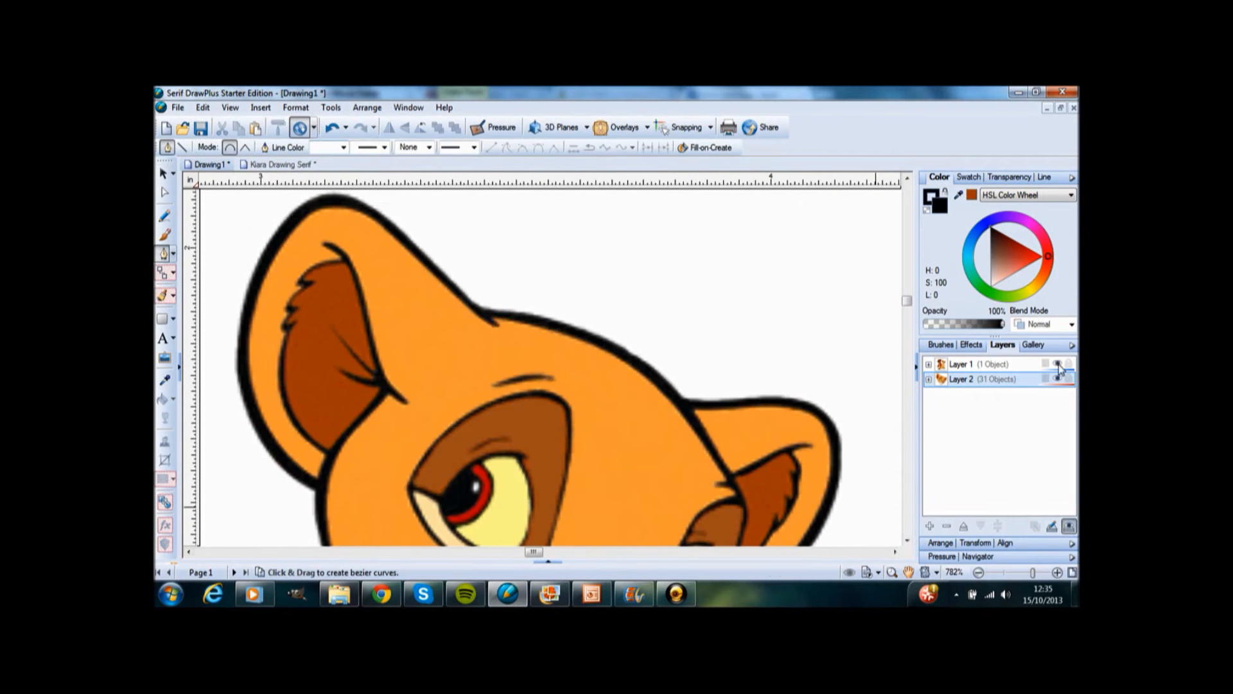
# Step: Hide the reference picture to check the ears and resize the brow shape near the right eye
pyautogui.click(164, 172)
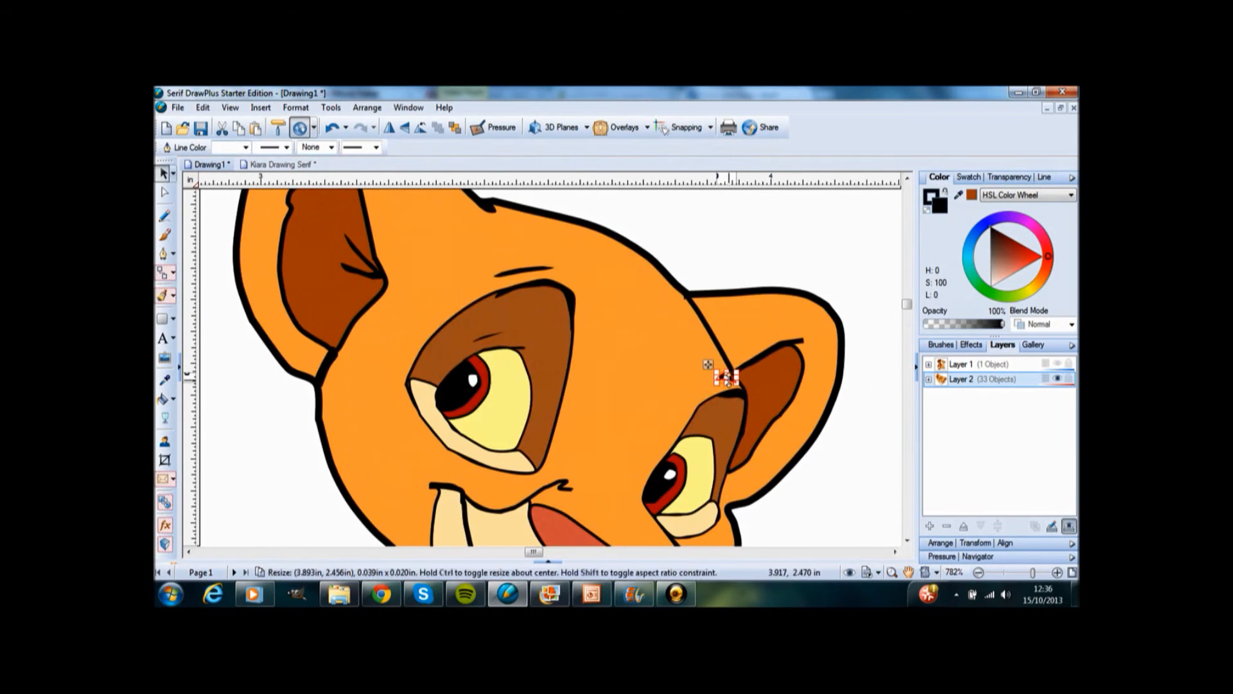
pyautogui.click(165, 254)
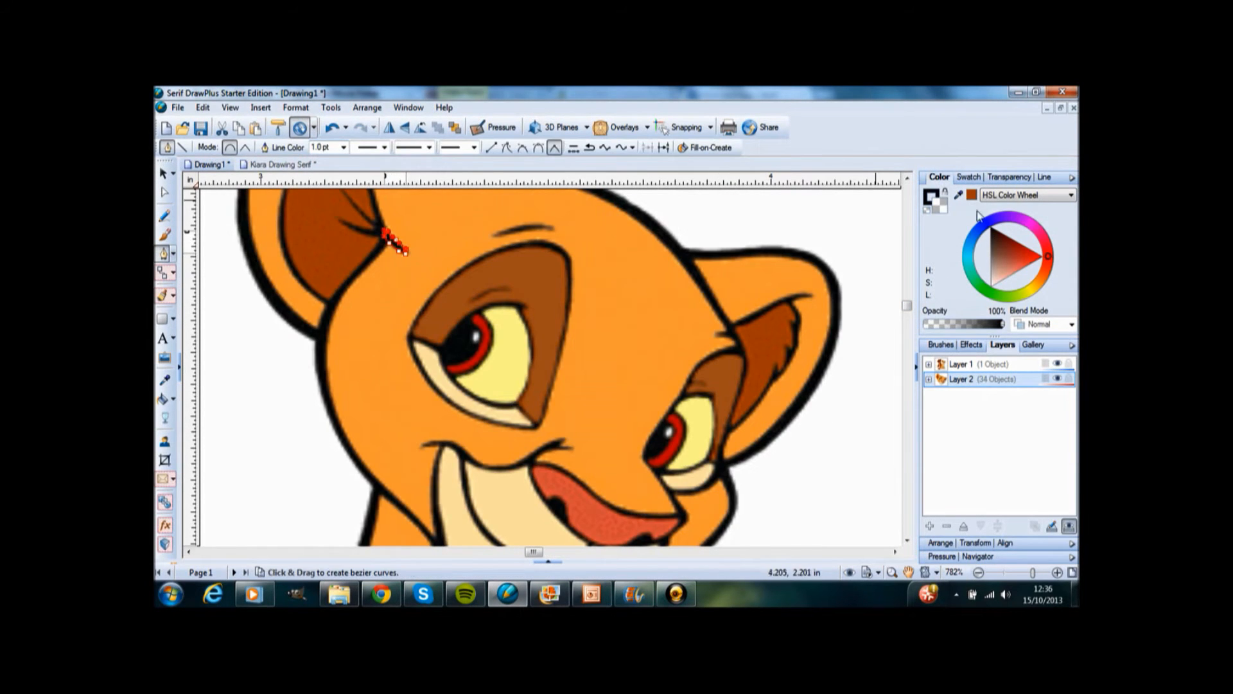